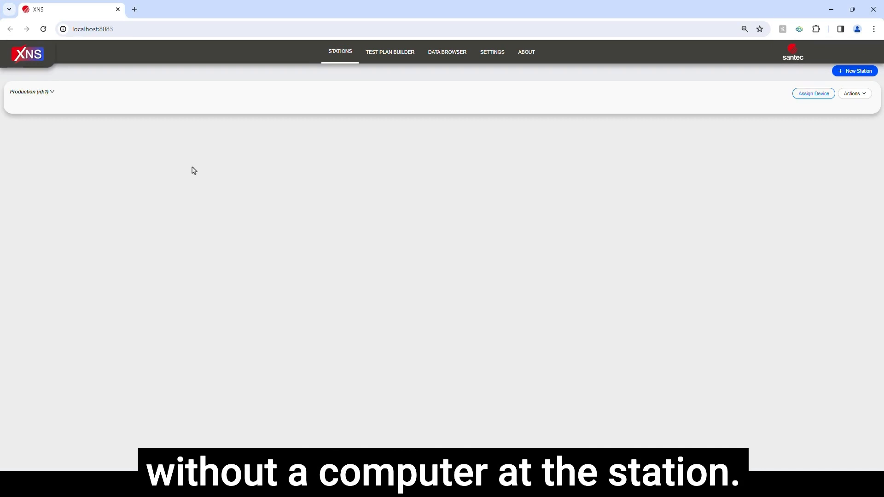
Step: Show the Data Browser page listing stored measurement results
click(448, 51)
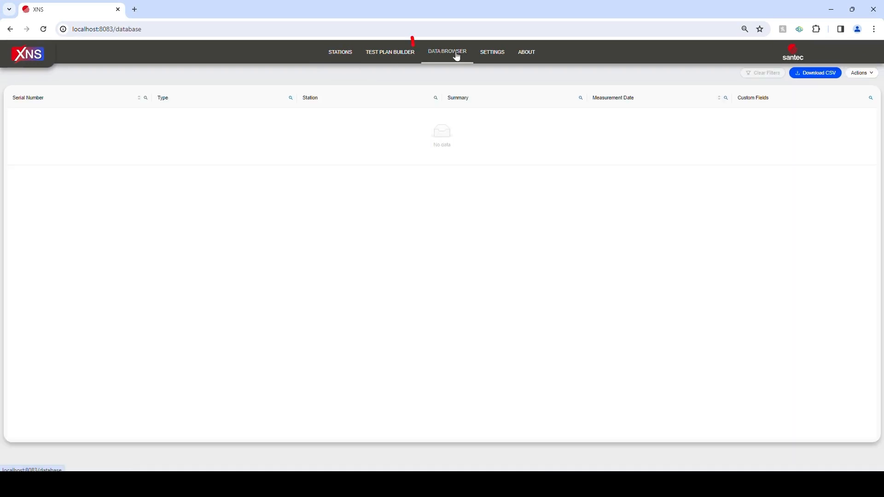
Step: Search serials 3 and 321 and limit measurement dates to 2024-01-01 through 2024-01-02
click(447, 52)
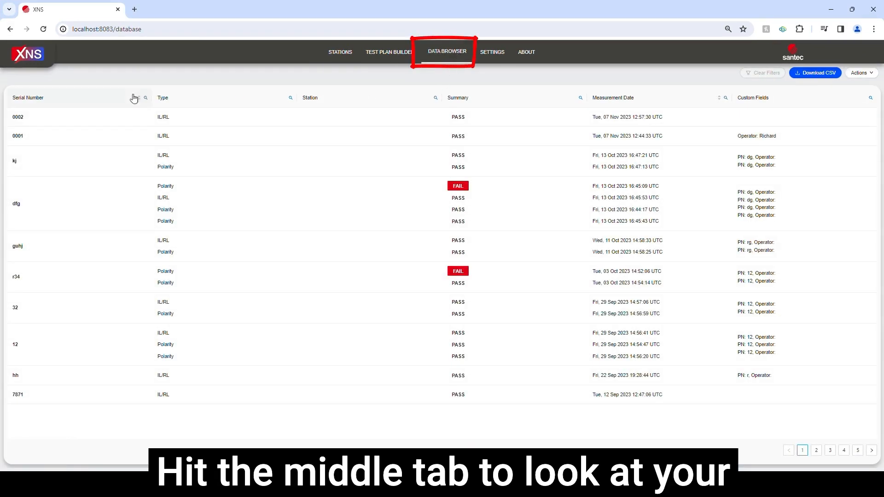
click(145, 97)
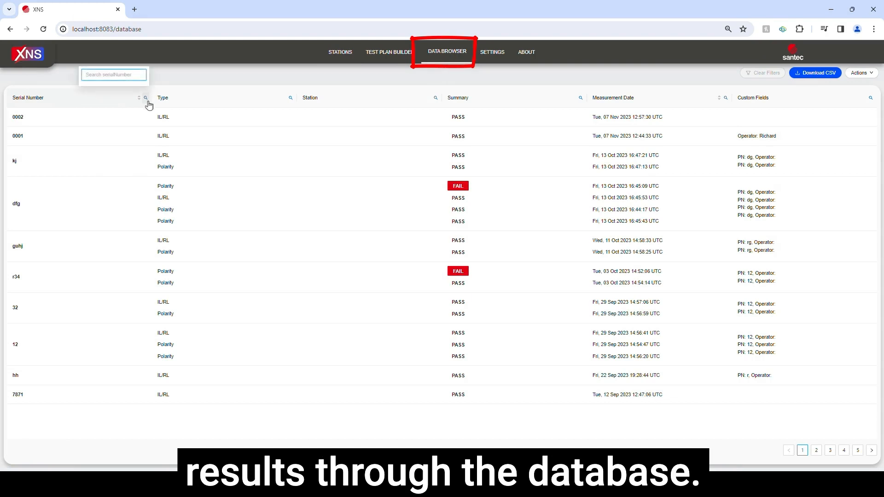
text(3)
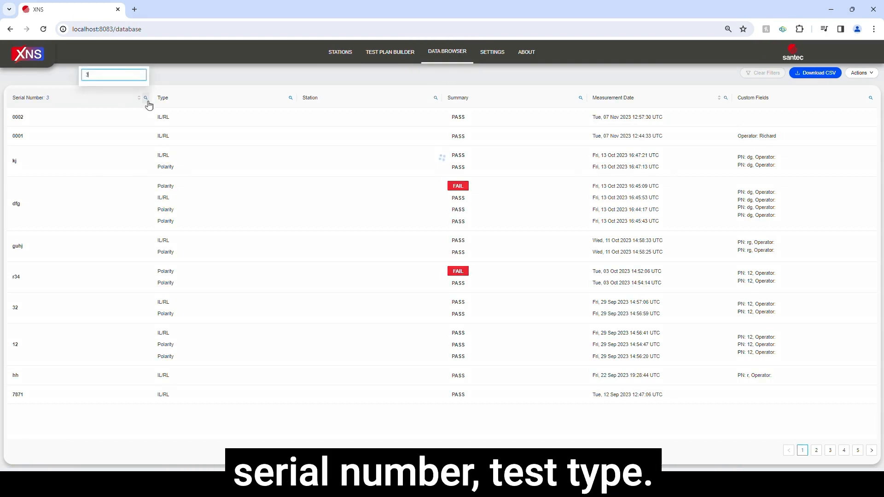
text(21)
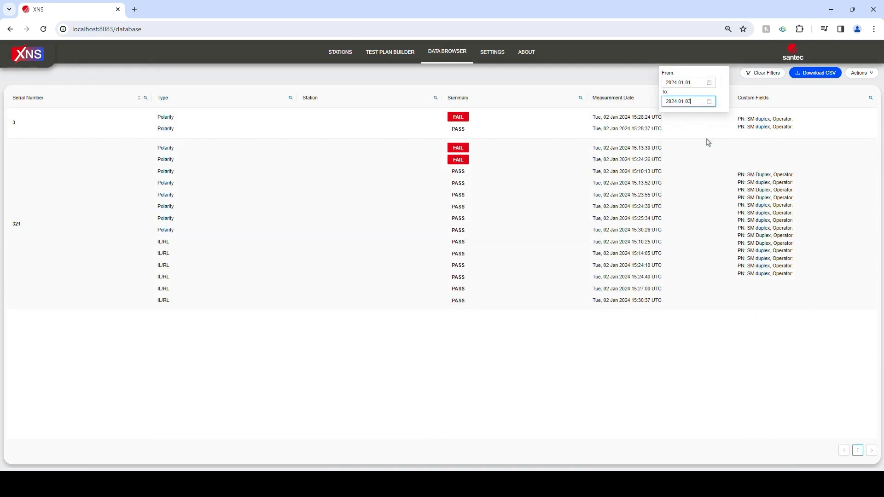
Step: Export the filtered results as CSV 'This week's results', view it in Excel, then close it
click(816, 72)
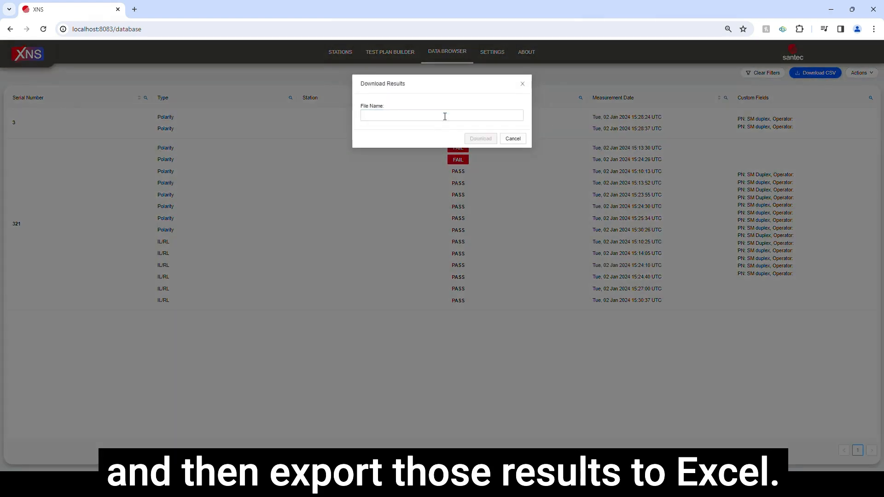
text(This week's resul)
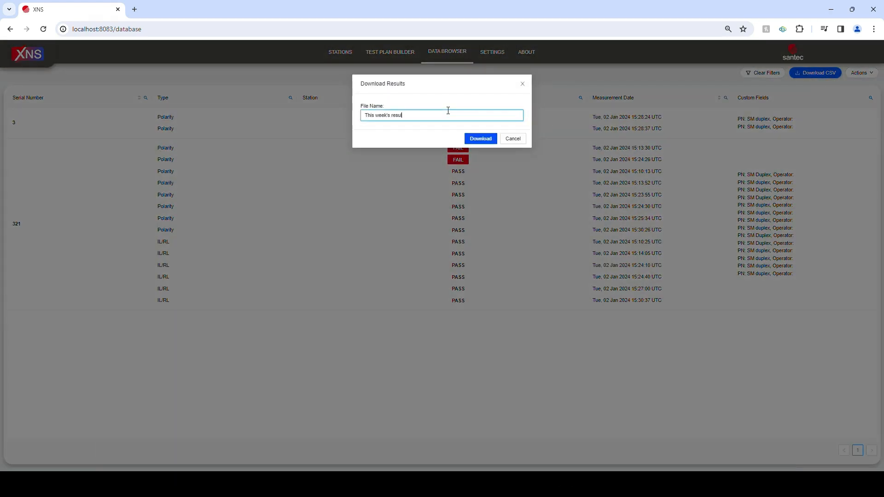
click(481, 138)
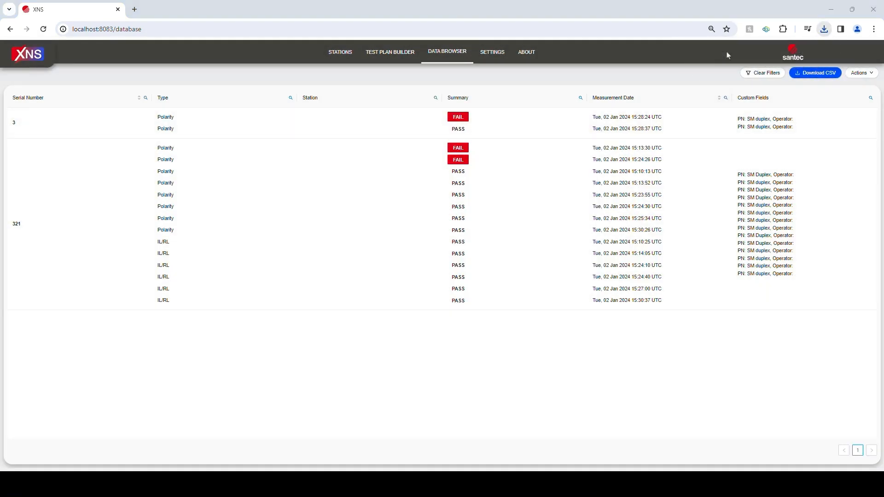
click(814, 73)
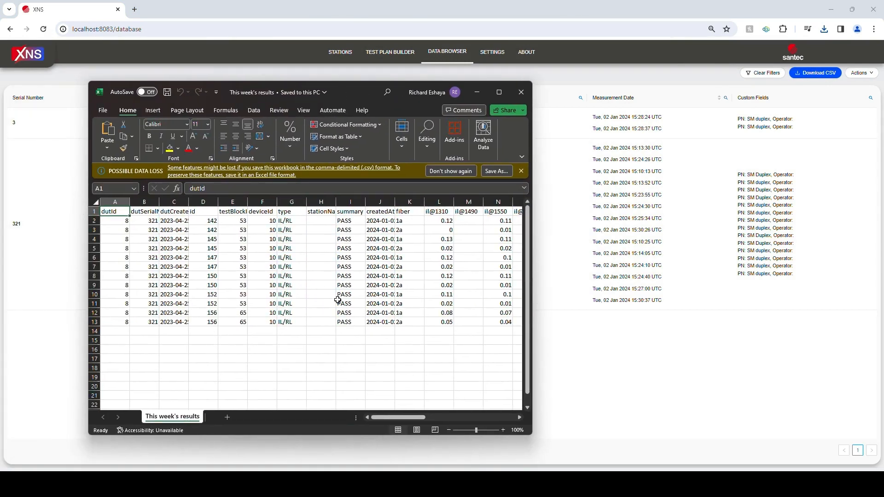
click(520, 92)
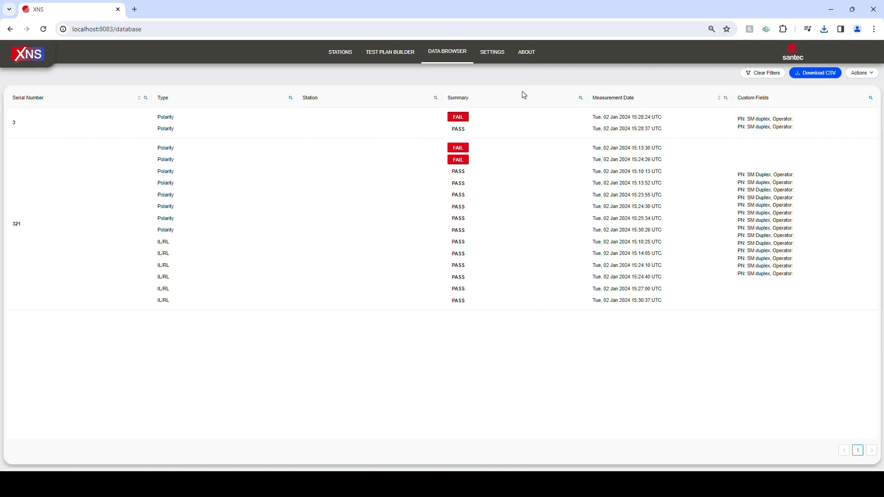
Step: Show the Test Plan Builder page with the saved test plans
click(389, 51)
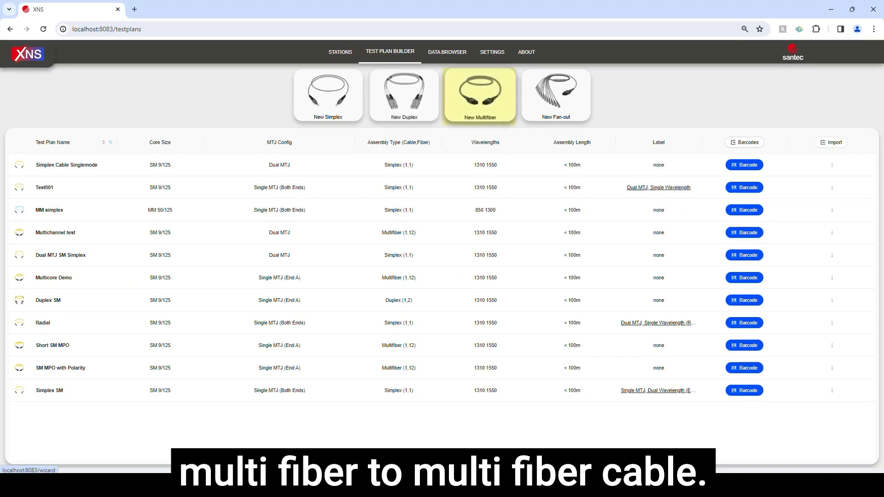
Step: Create a multifiber plan: singlemode, non-hybrid, multi cable with 2 cables per assembly, then Setup
click(478, 94)
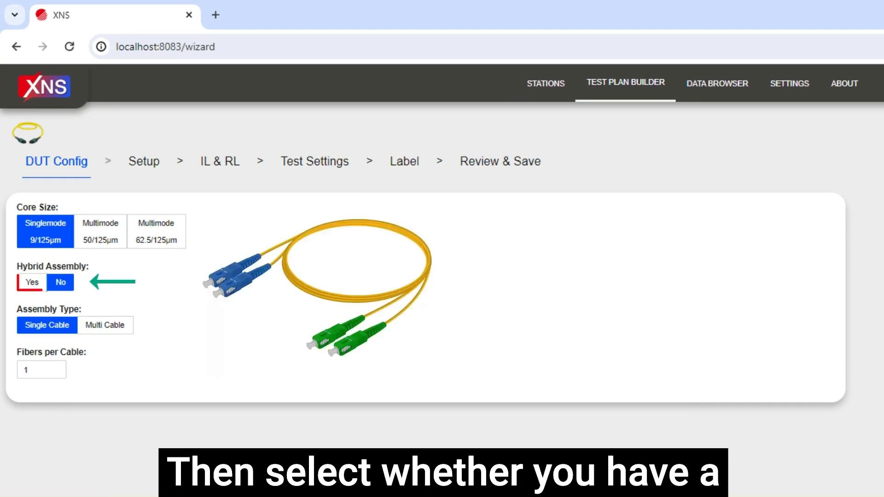
click(31, 283)
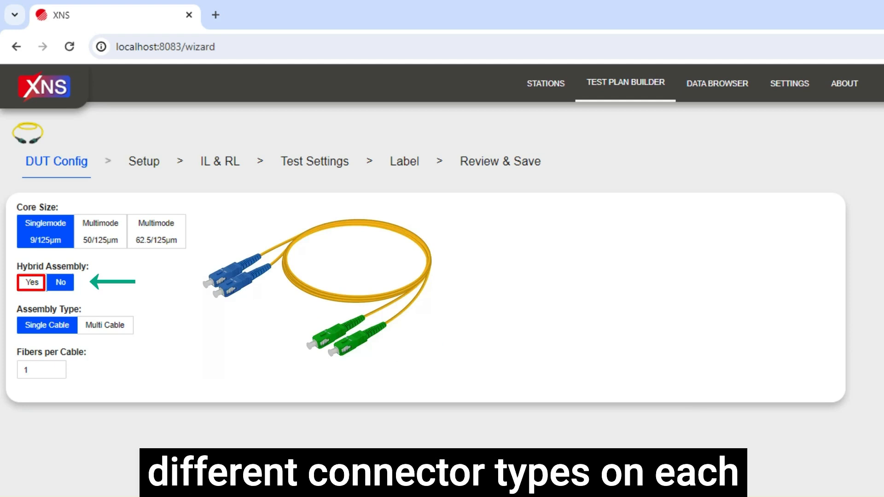
click(61, 283)
text(2)
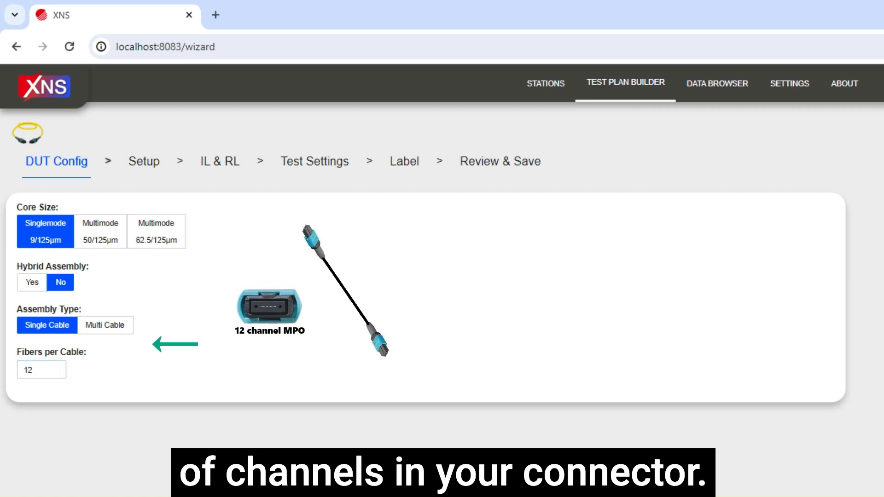
click(106, 325)
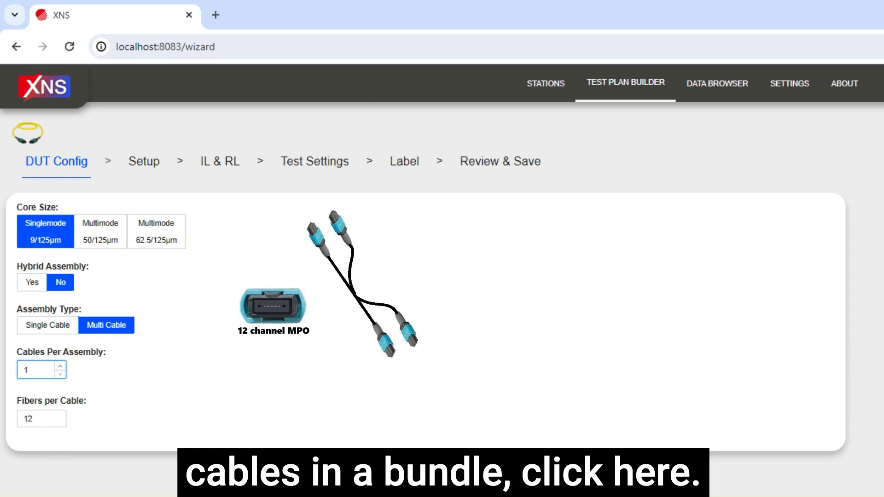
click(60, 365)
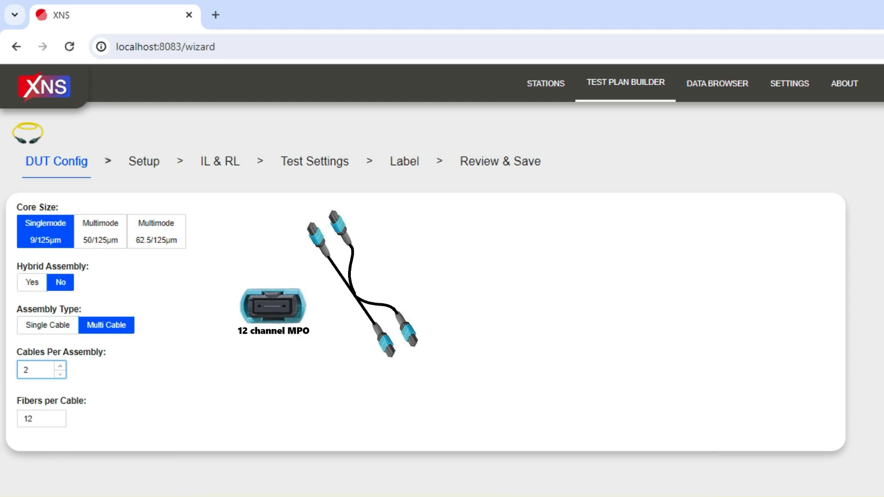
click(144, 161)
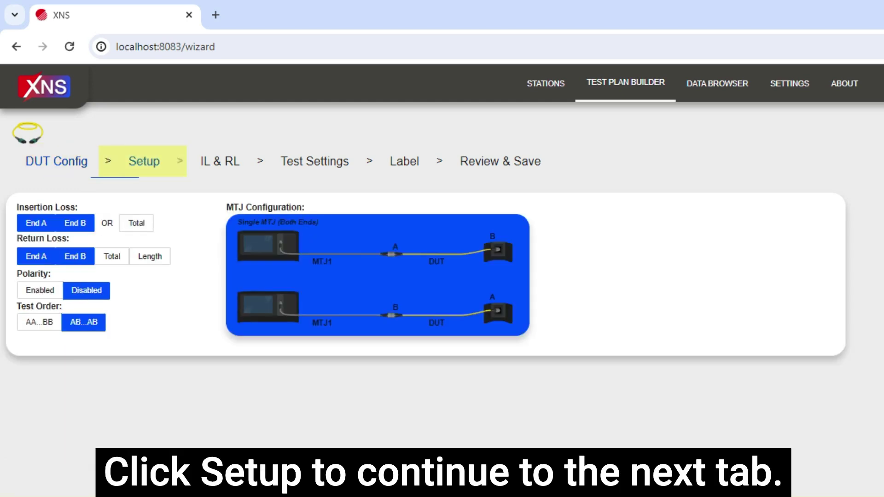
Step: Measure insertion loss as Total with dual MTJ and proceed to IL & RL
click(144, 161)
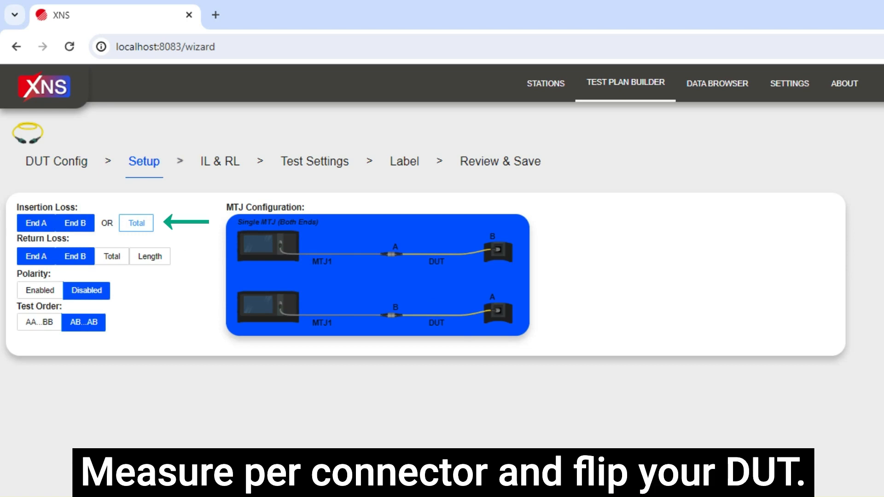
click(136, 223)
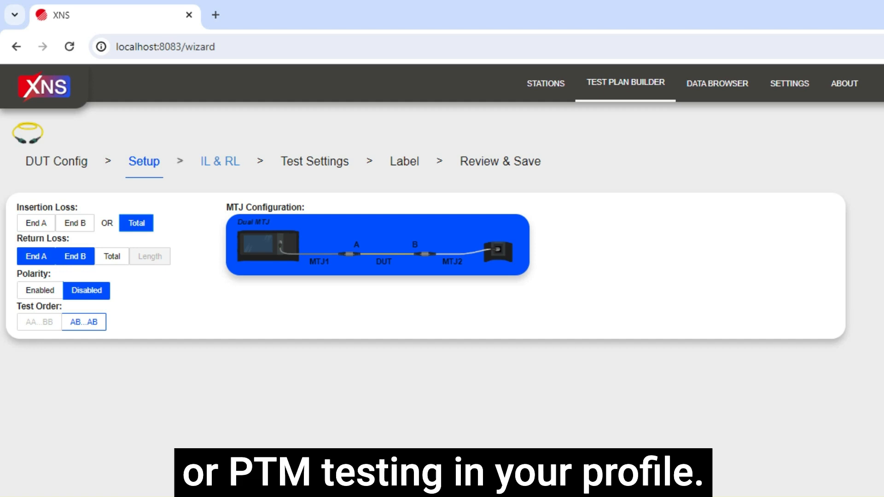
click(219, 161)
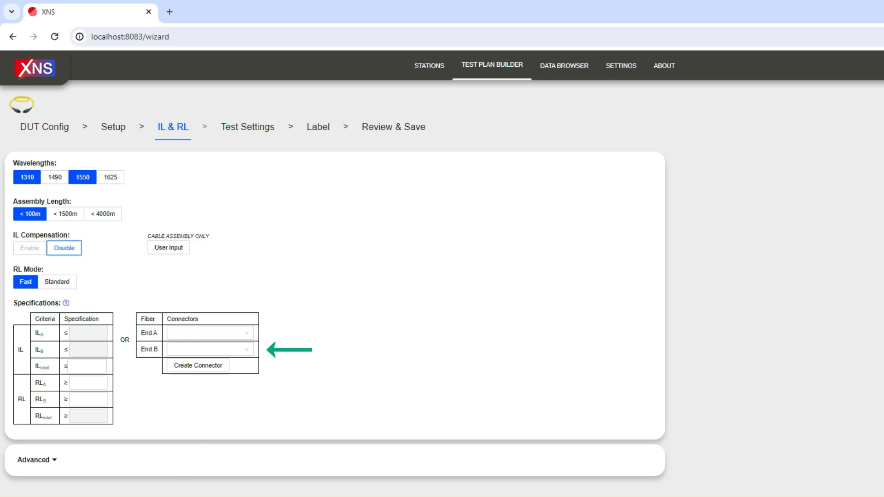
Step: Set End A and End B connectors to APC, then advance past Test Settings to Label
click(210, 334)
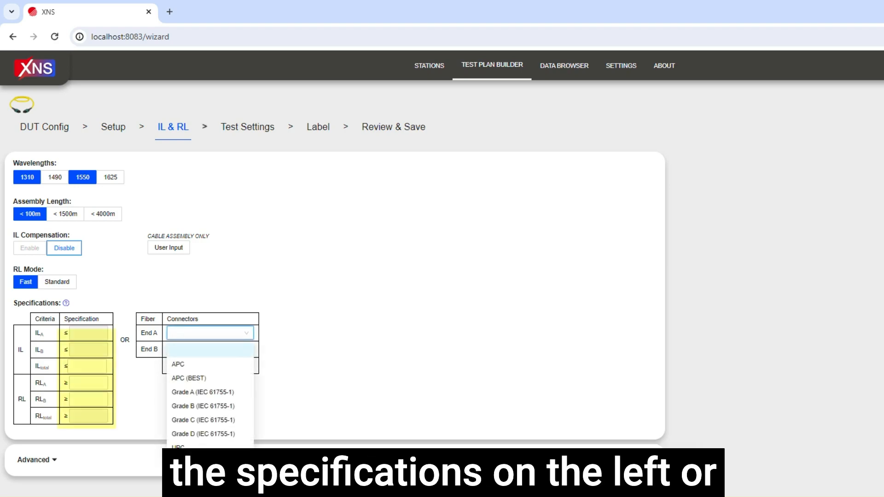
click(177, 365)
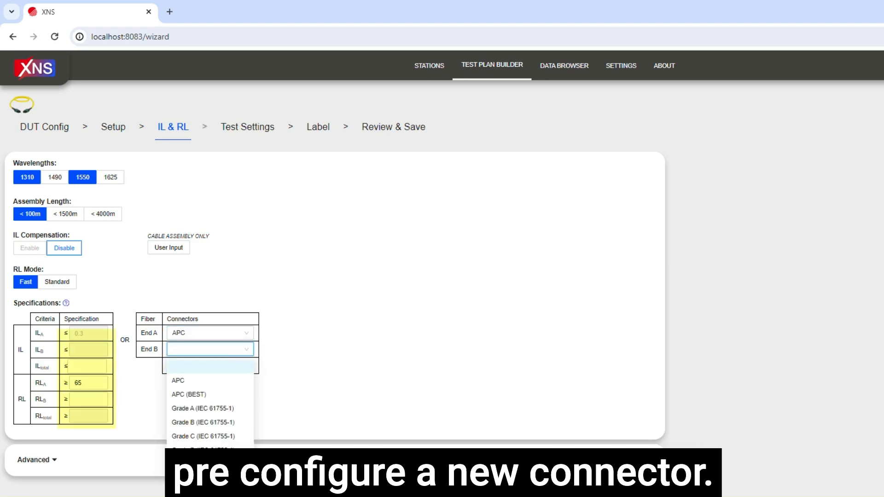
click(177, 381)
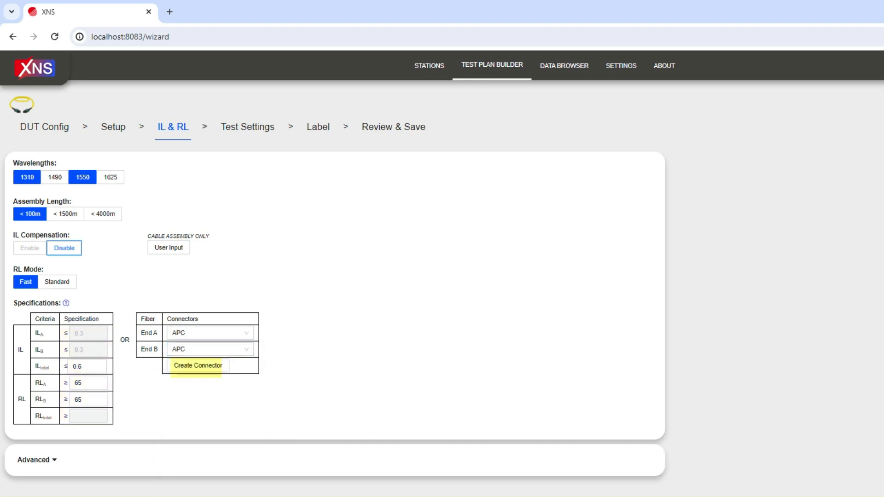
click(247, 127)
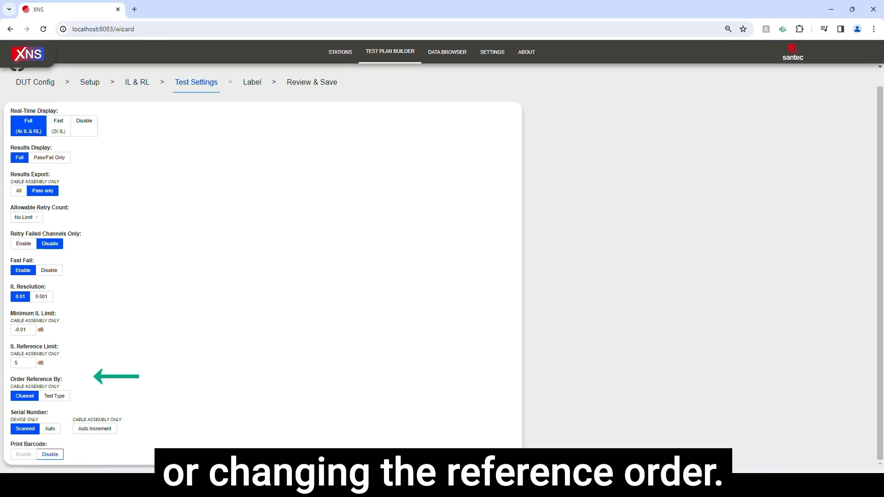
click(251, 82)
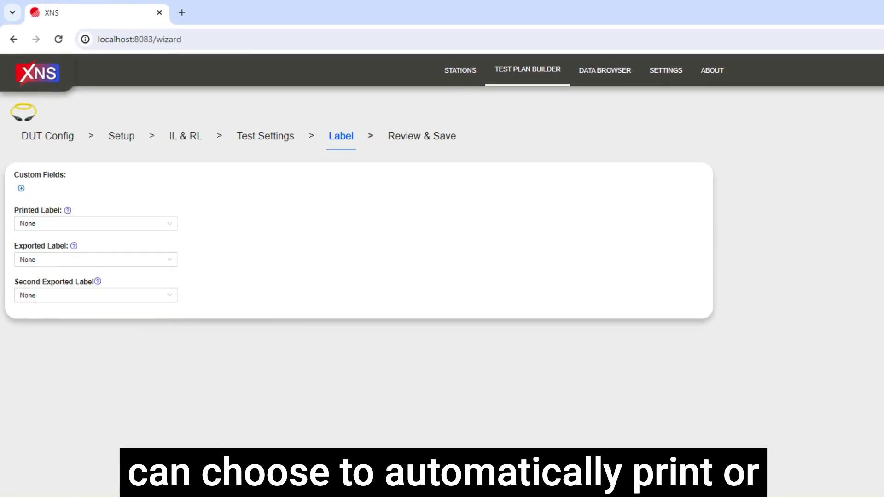
Step: Choose Default_Label (2).xlsx as the exported label and go to Review & Save
click(95, 260)
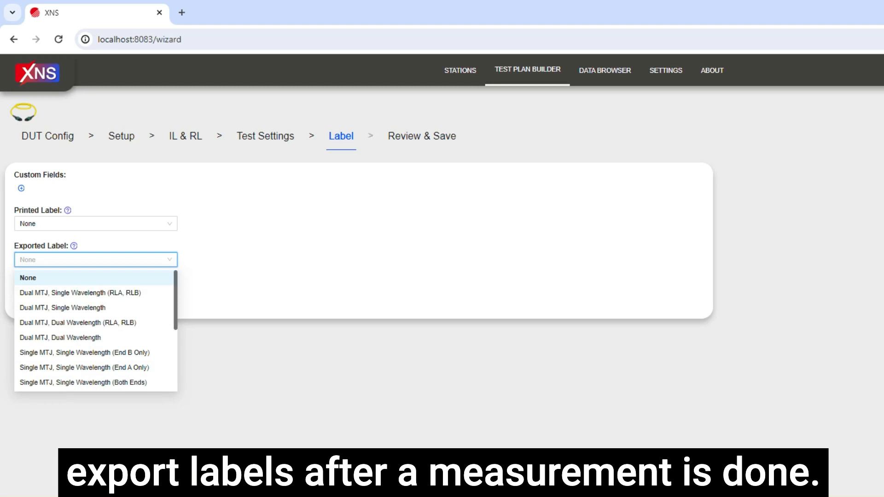
scroll(down, 3)
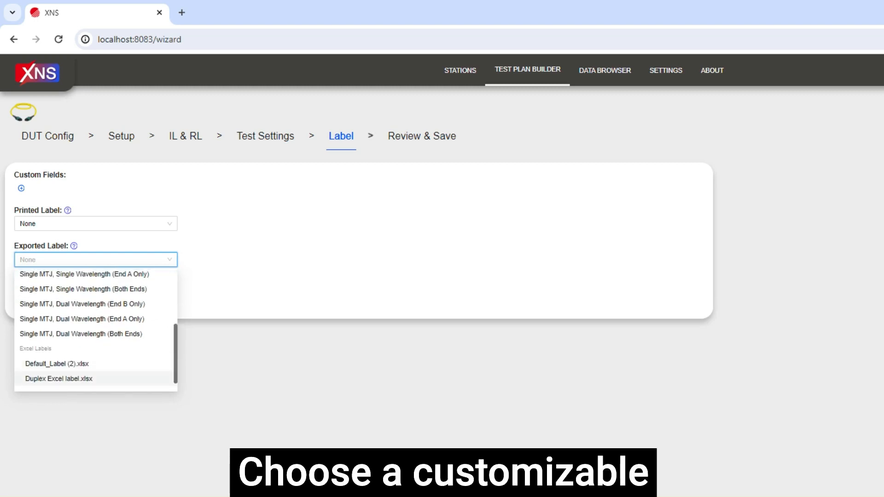
click(53, 364)
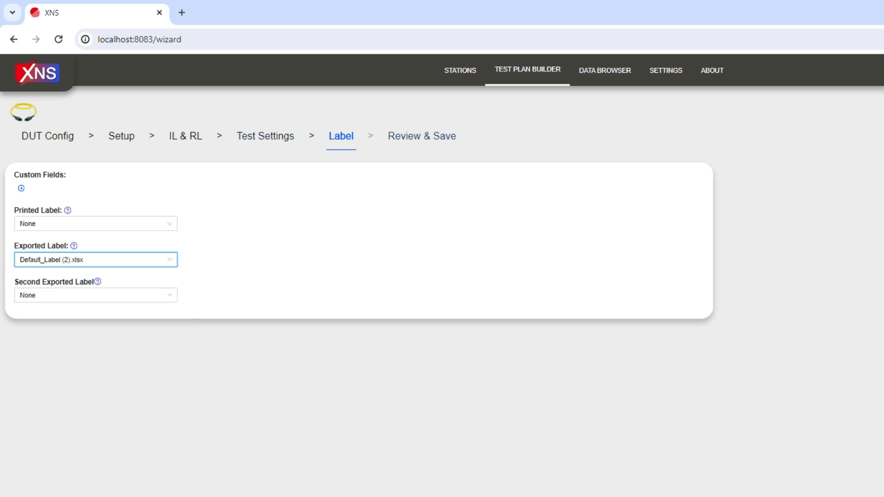
click(422, 136)
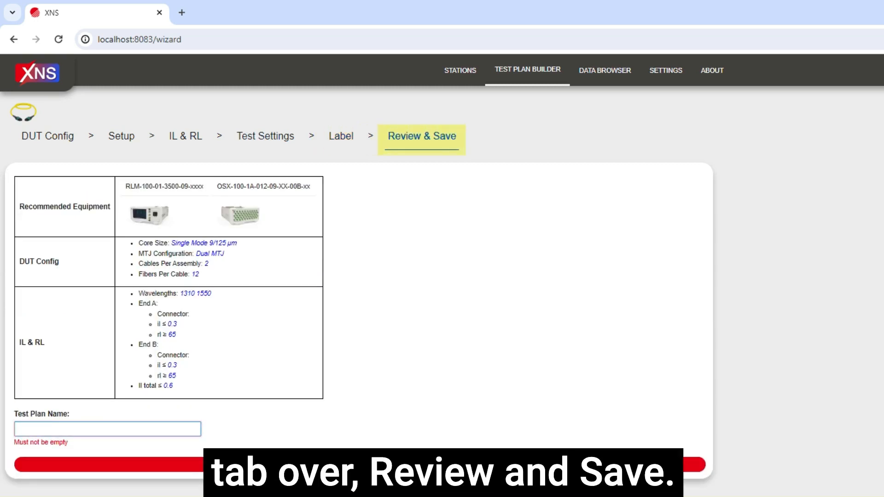
Step: Name the plan 'MTP dual cable' and create it
text(MTP dual cable)
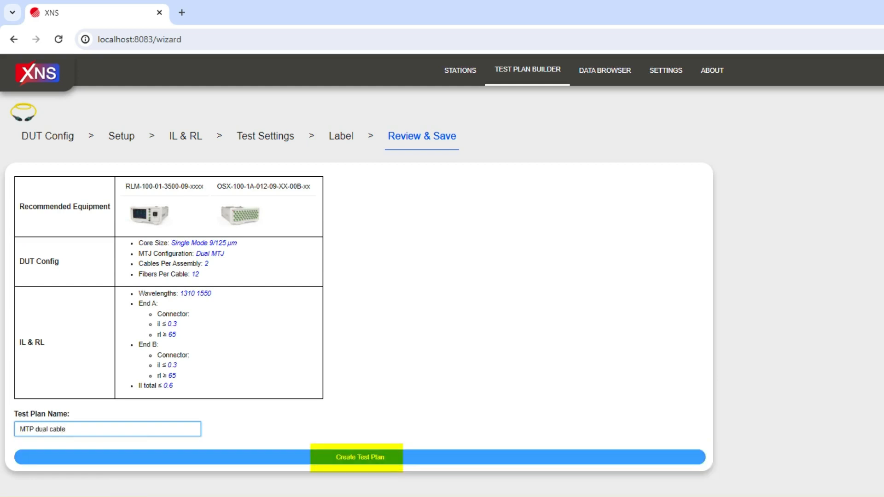
click(359, 456)
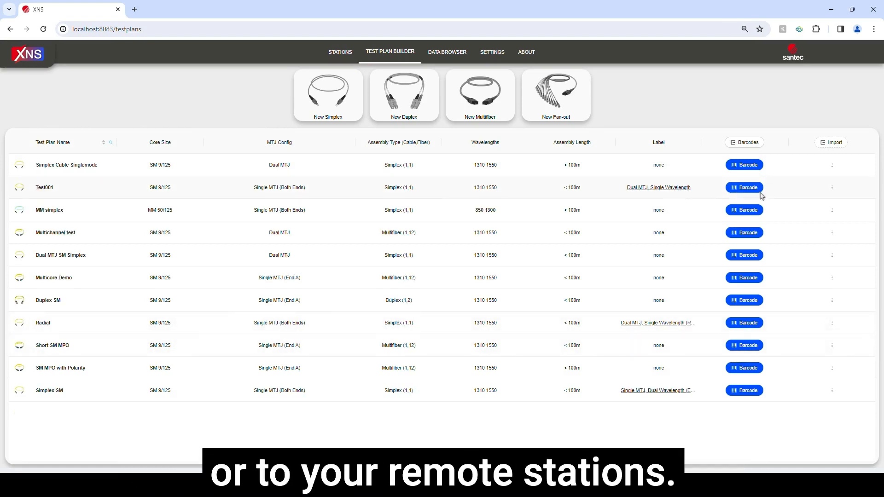
Step: View the MM simplex plan's barcode and QR code, then go to the Settings labels list
click(744, 210)
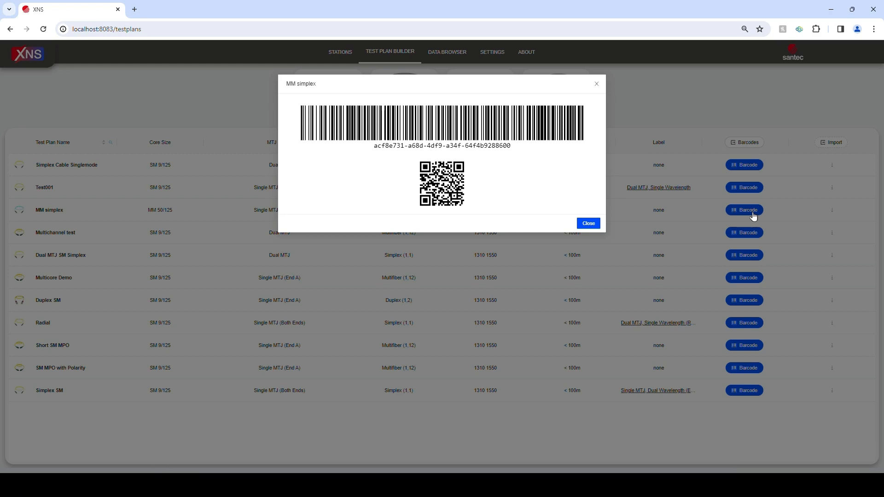
click(491, 51)
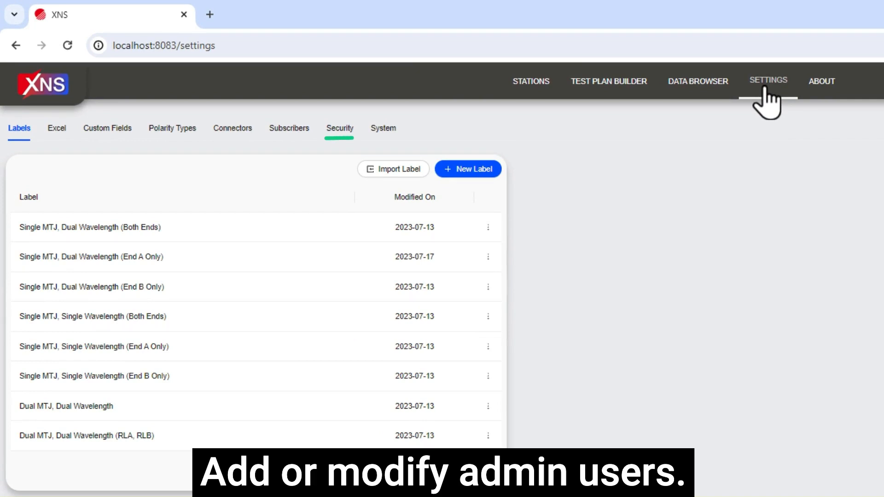
Step: Show the actions menu for the Single MTJ, Dual Wavelength (Both Ends) label
click(289, 128)
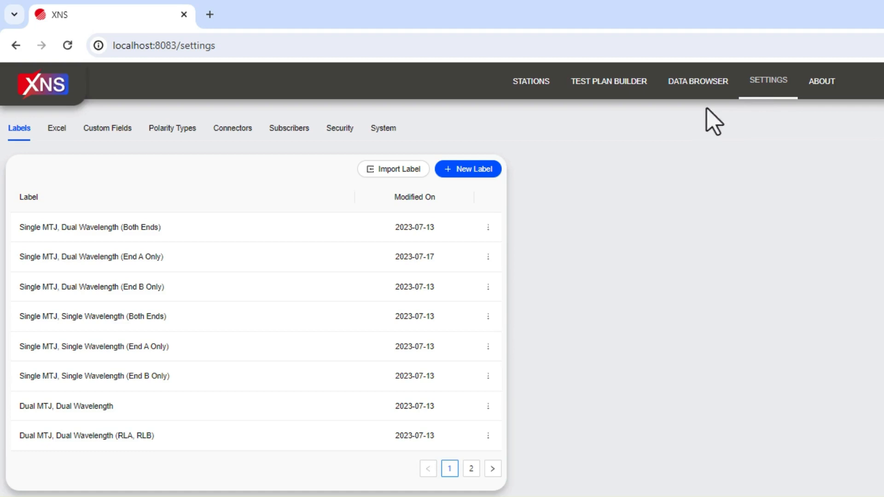
click(488, 226)
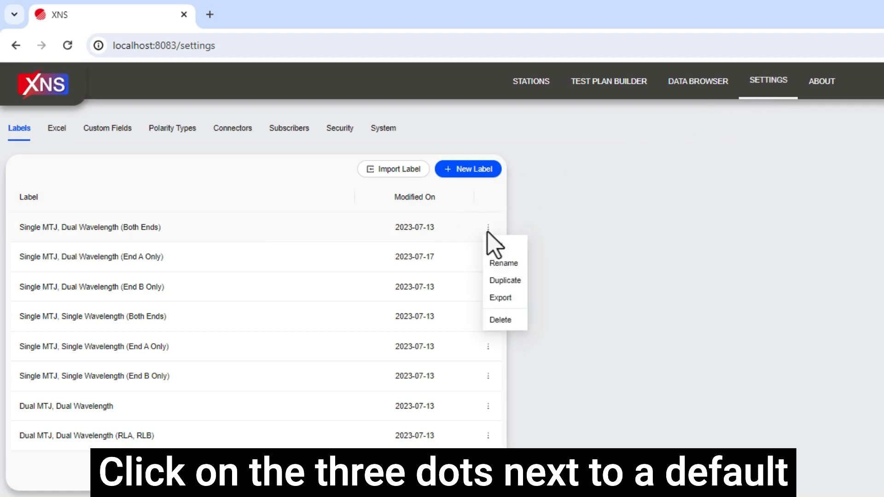
click(503, 263)
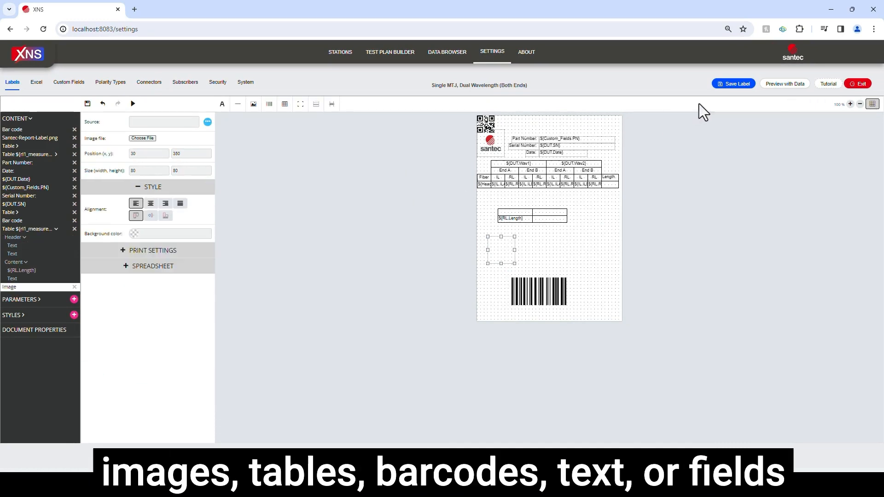
mouse_move(737, 85)
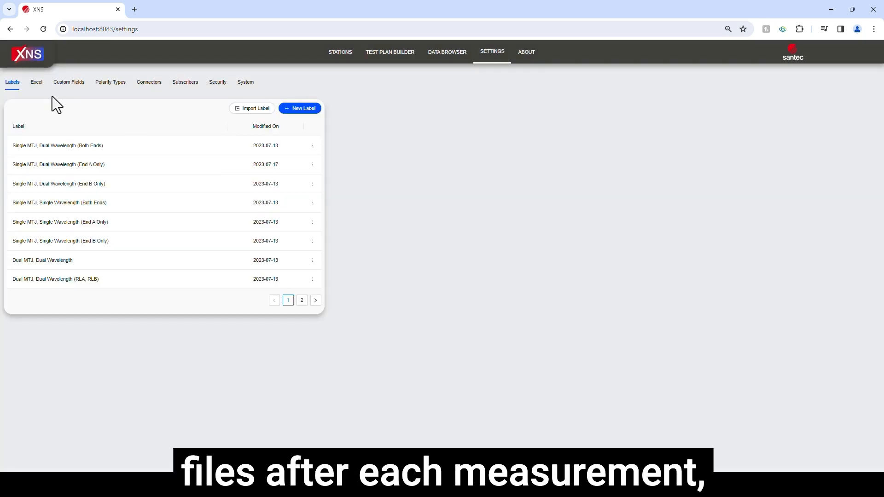
Step: Download the default Excel label template as Default_Label (7).xlsx from the Excel settings
click(36, 81)
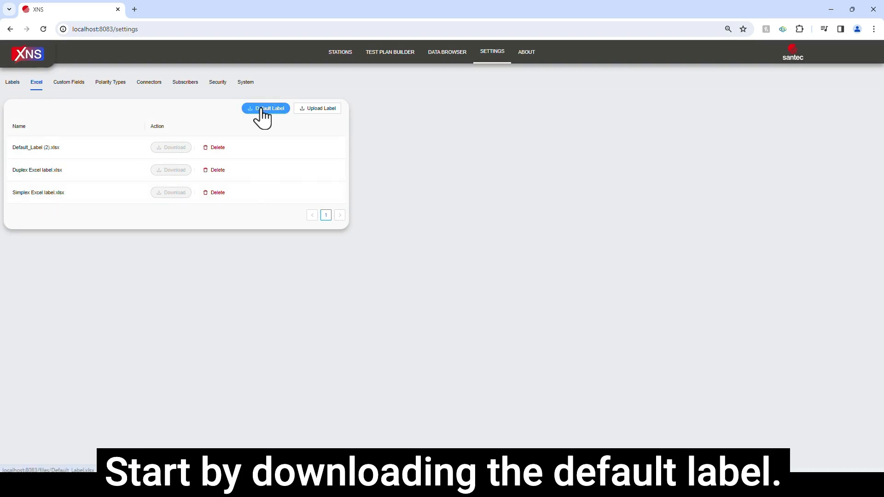
click(265, 109)
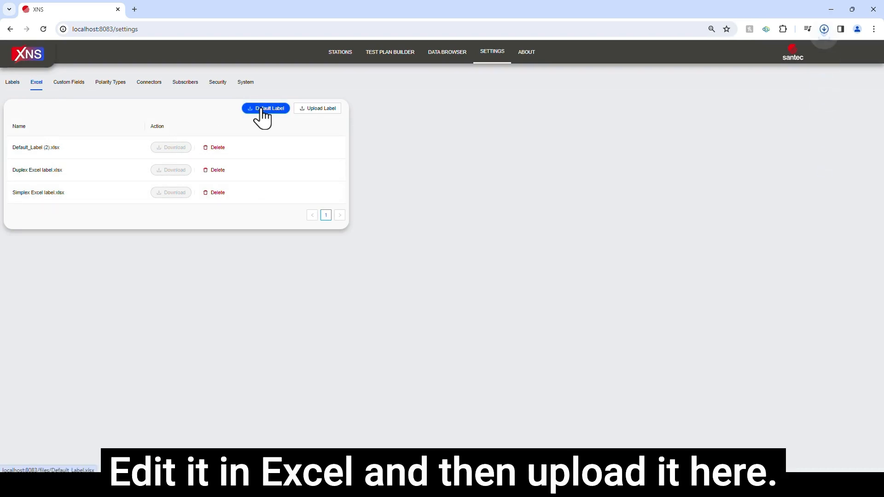
click(265, 108)
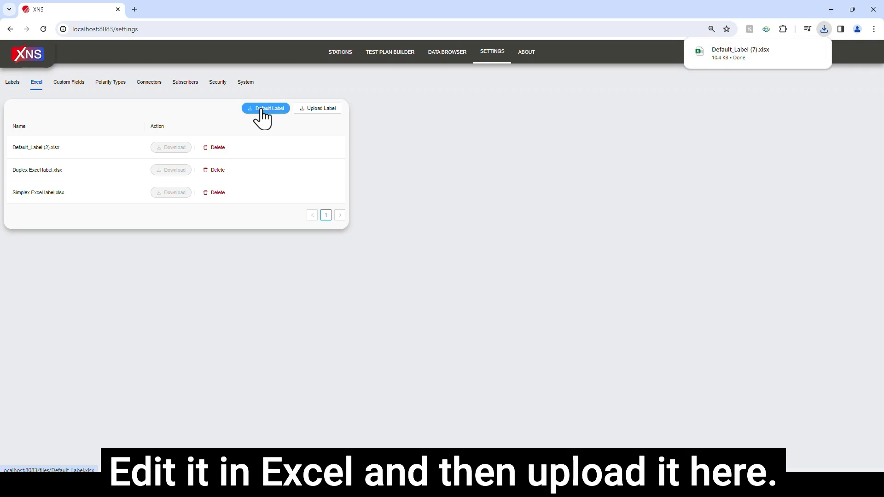